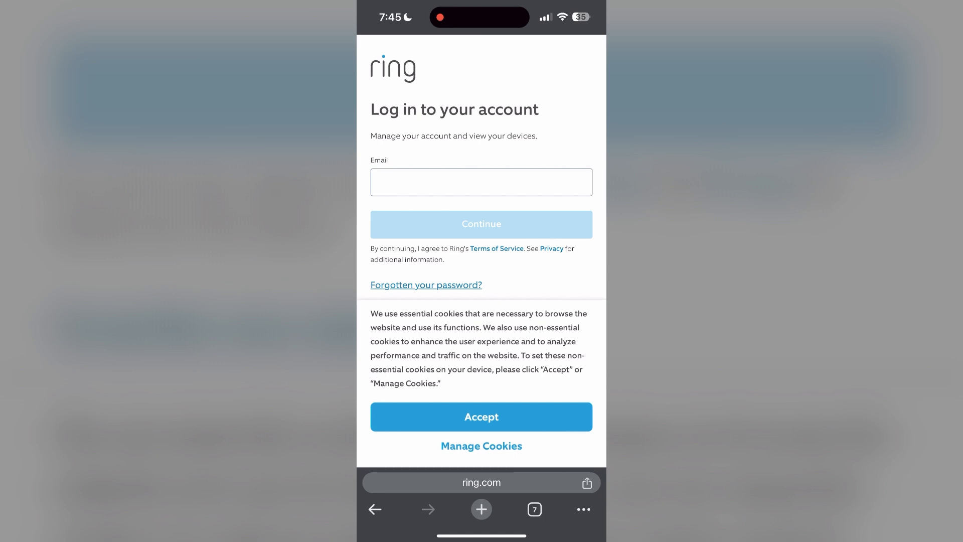
Open Chrome's ⋯ toolbar menu on the Ring login page.
{"action": "left_click", "coordinate": [481, 416]}
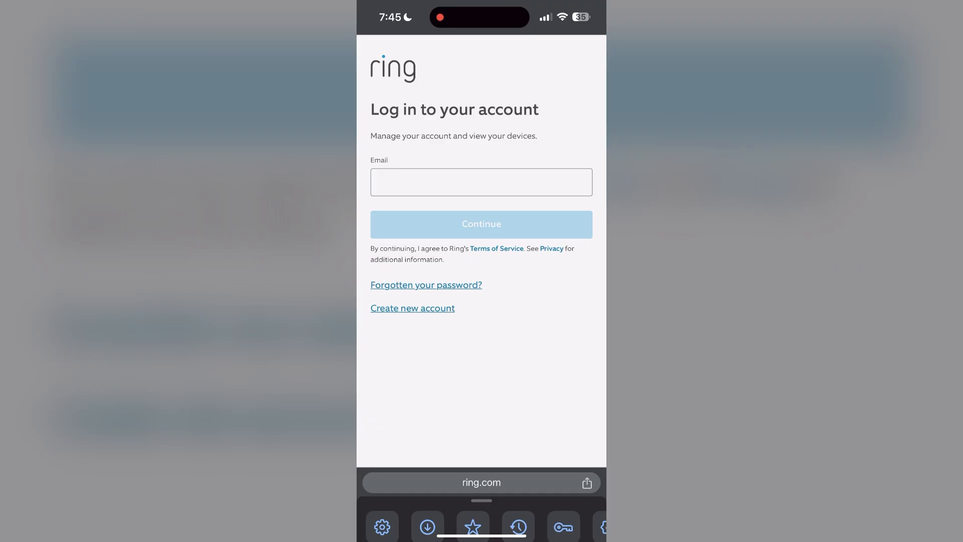
Delete all-time history, cookies and cached files via History, then return to the home screen.
{"action": "left_click", "coordinate": [518, 526]}
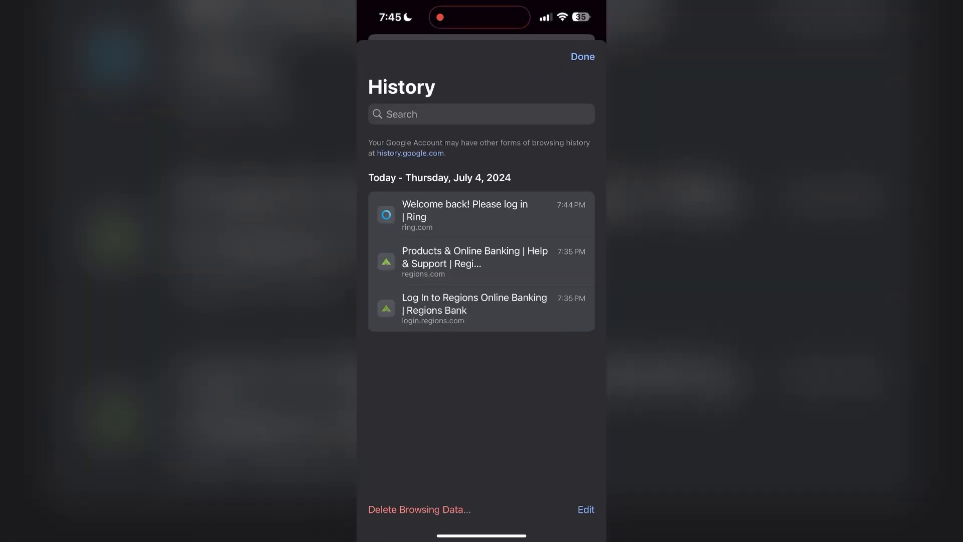
{"action": "left_click", "coordinate": [419, 509]}
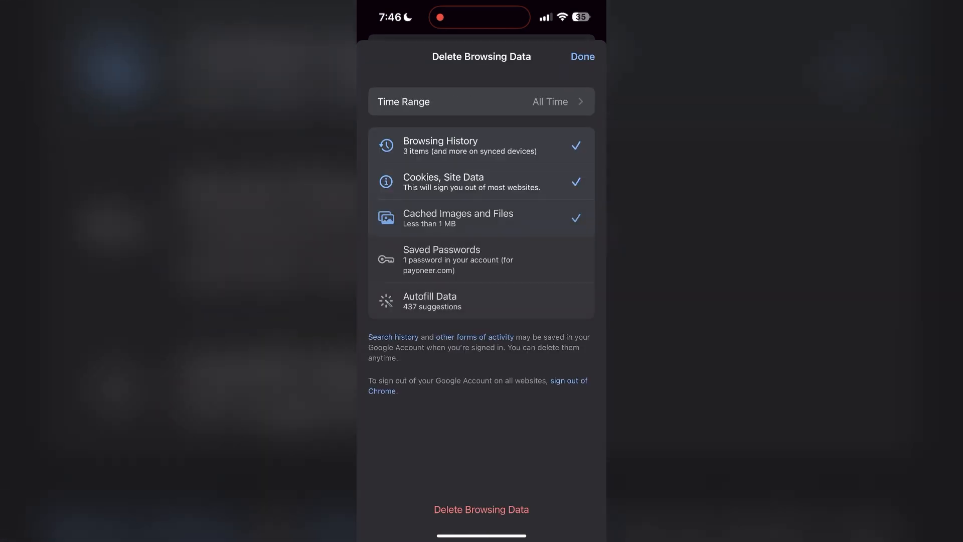
{"action": "left_click", "coordinate": [481, 509]}
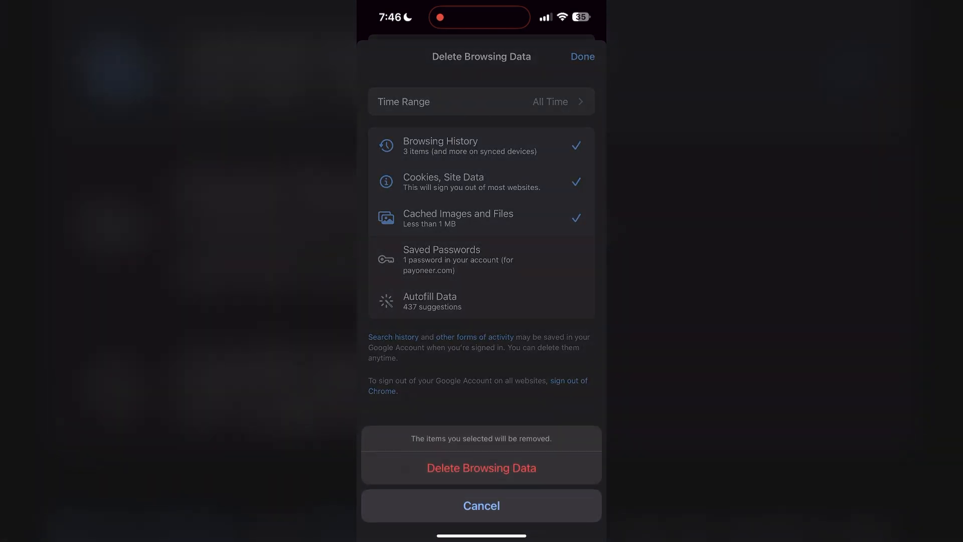
{"action": "left_click", "coordinate": [481, 467]}
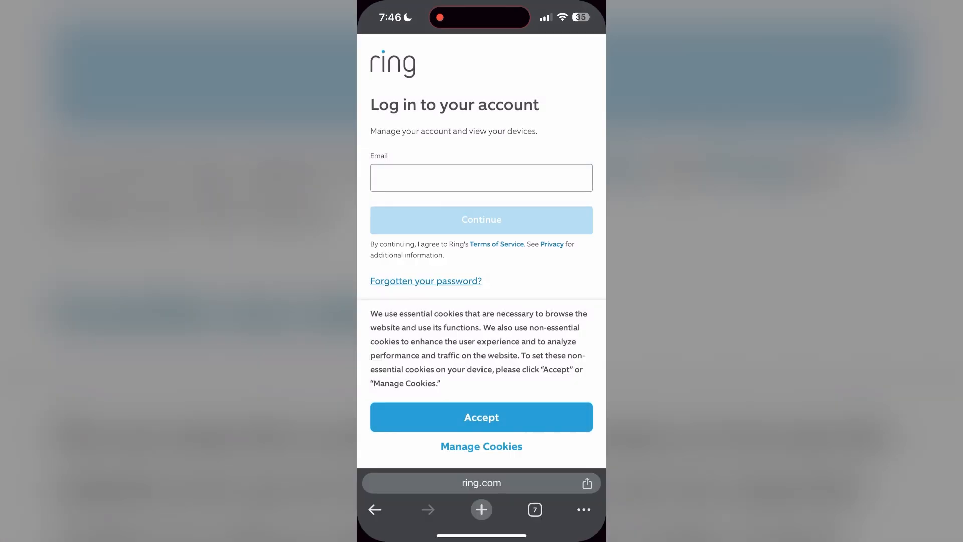
{"action": "left_click", "coordinate": [481, 416]}
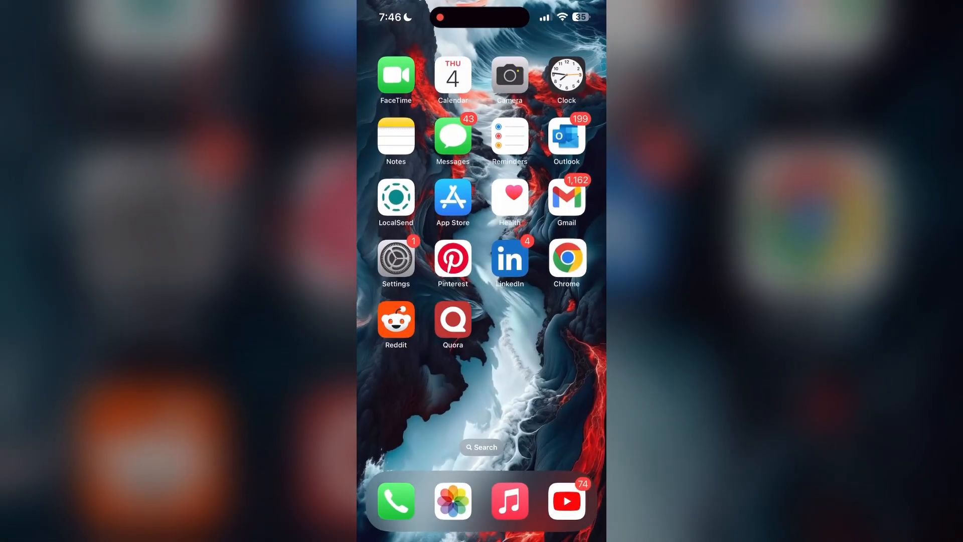
Search the App Store for 'chrome' and open the Google Chrome app page.
{"action": "left_click", "coordinate": [452, 198]}
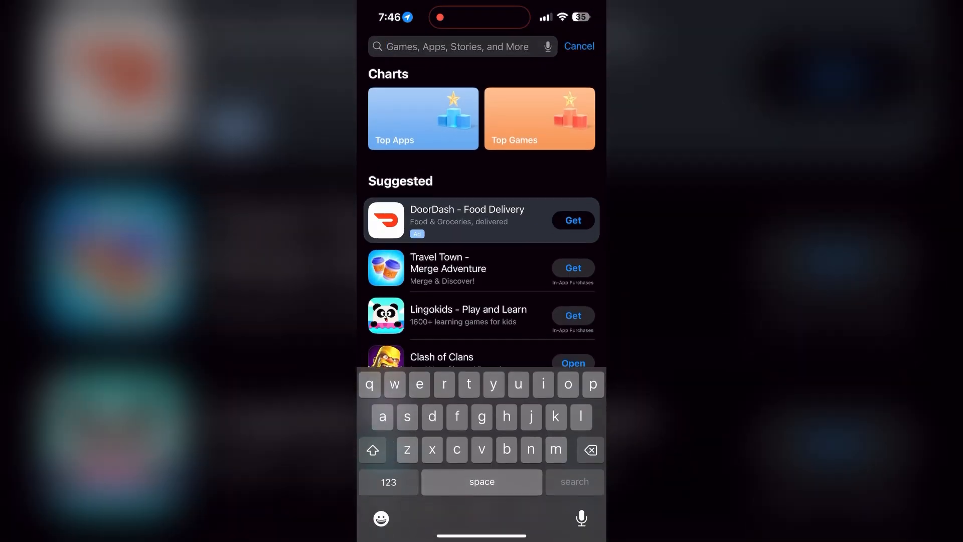
{"action": "type", "text": "chrom"}
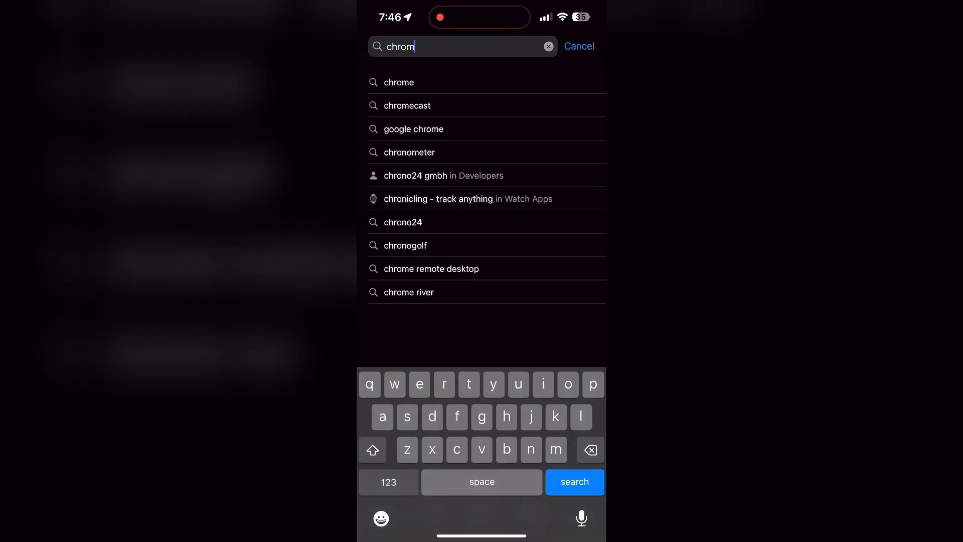
{"action": "left_click", "coordinate": [398, 82]}
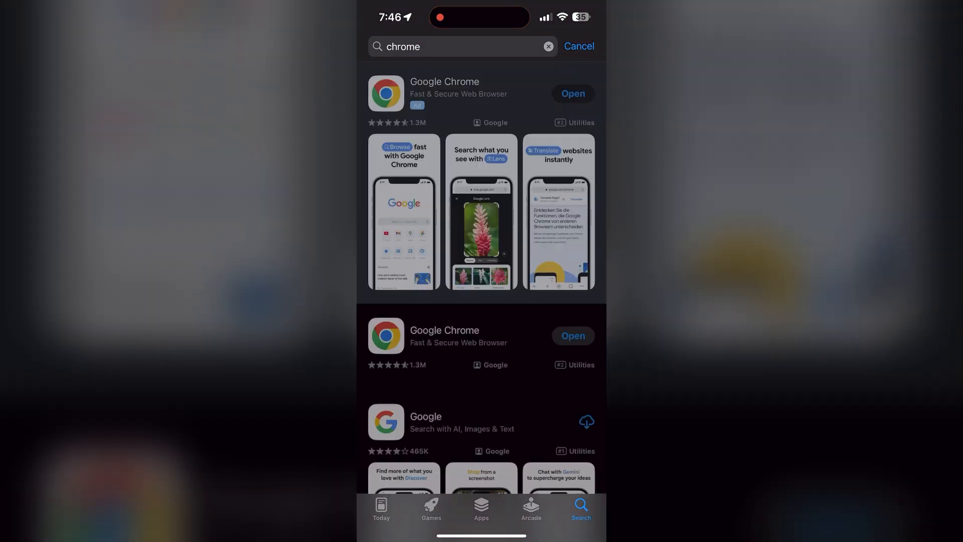
{"action": "left_click", "coordinate": [444, 93]}
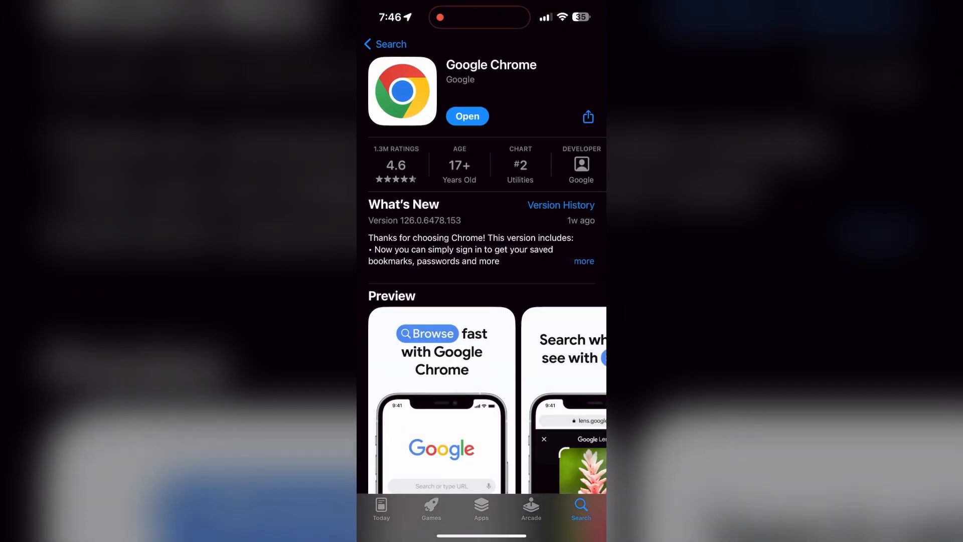